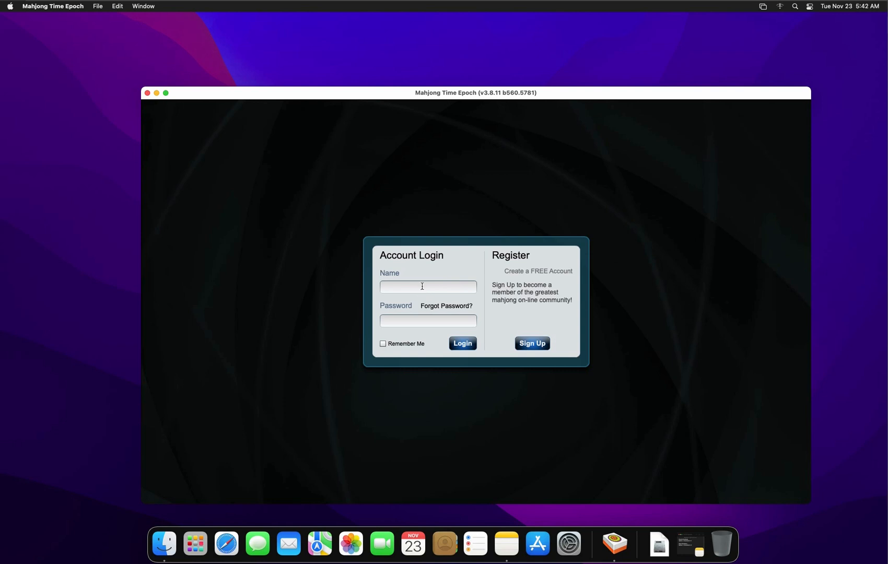
mouse_move(355, 118)
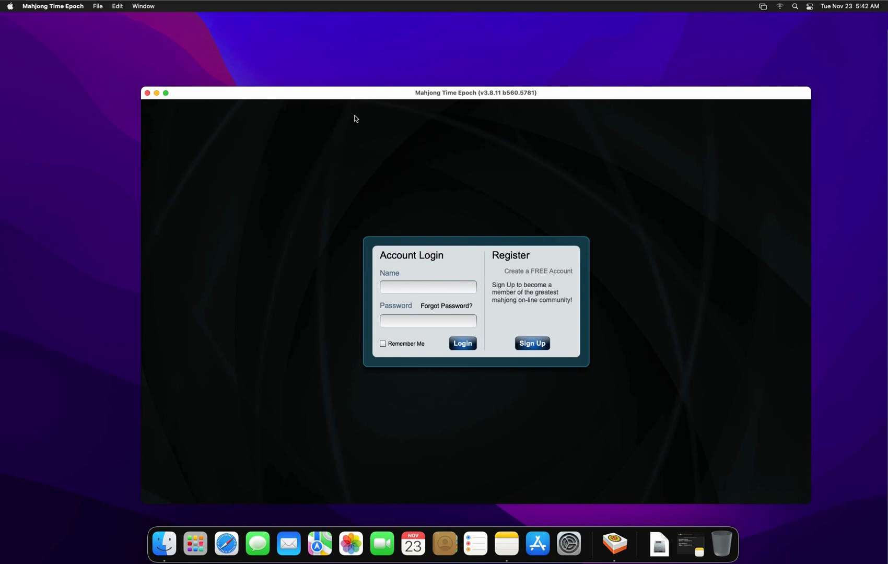
Test the dictation shortcut in Mahjong Time Epoch and dismiss the microphone warning
left_click(427, 287)
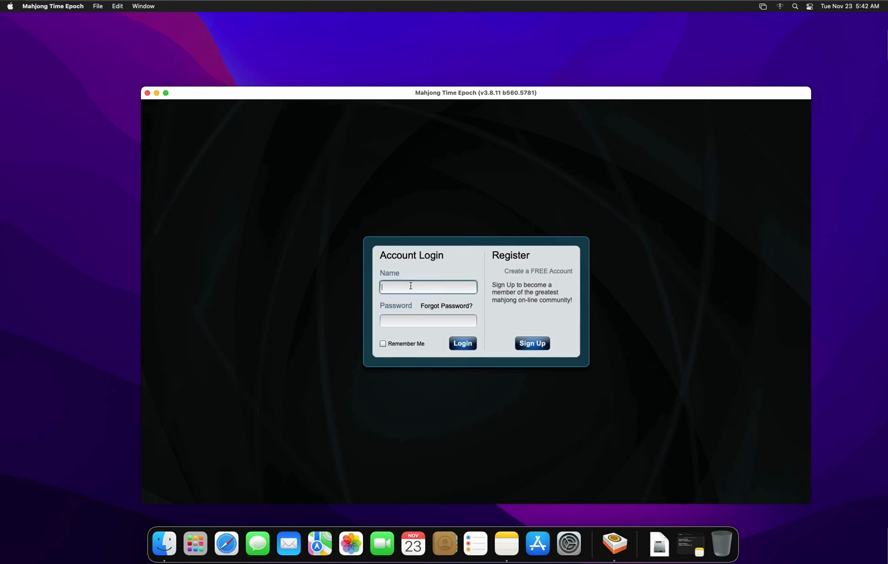
mouse_move(618, 355)
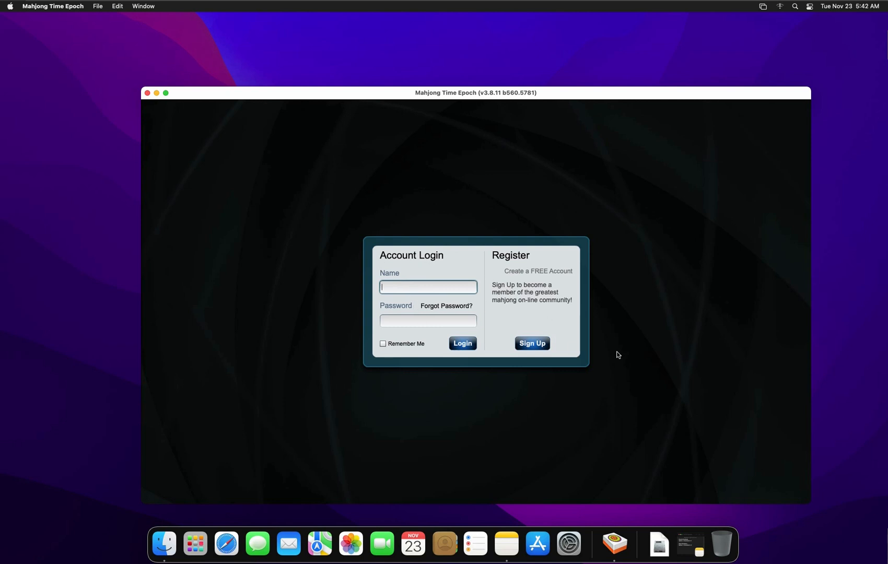
mouse_move(450, 316)
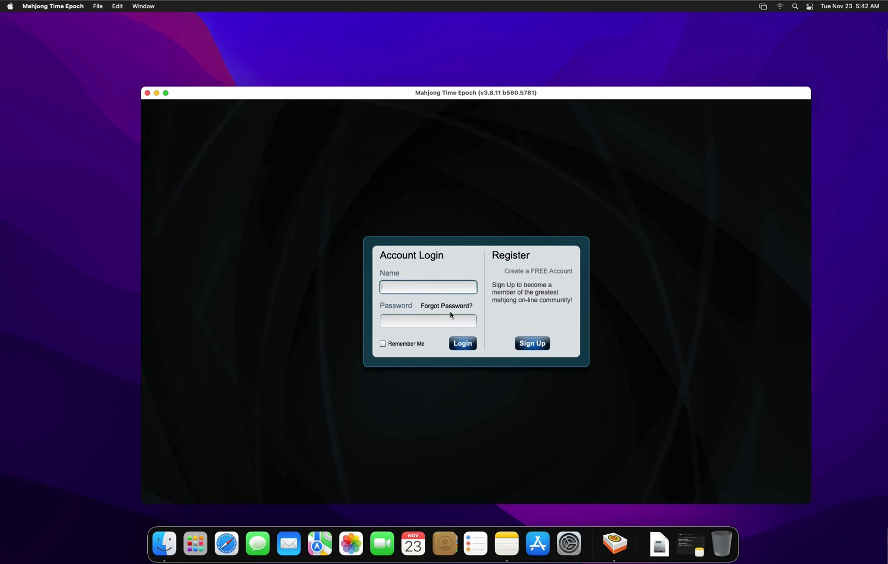
mouse_move(448, 297)
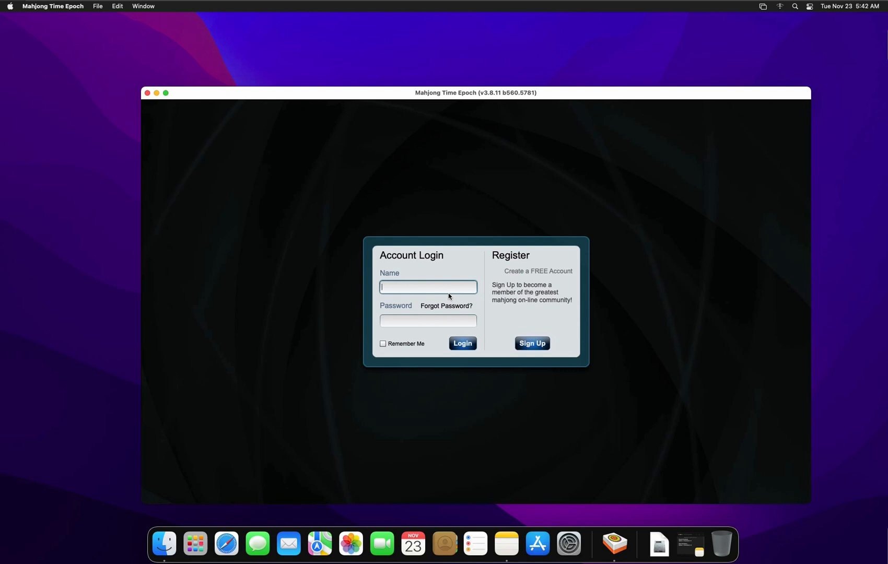
key("cmd+ctrl+space")
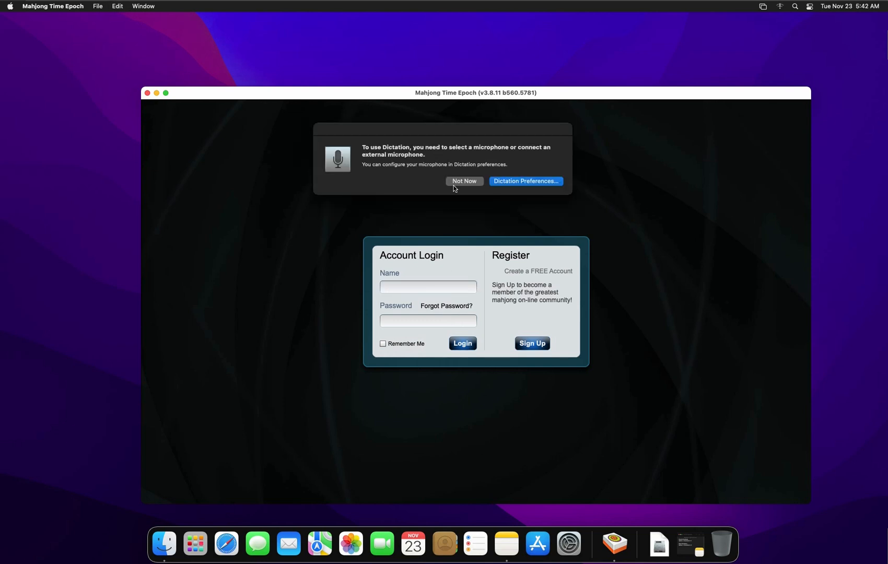
mouse_move(464, 183)
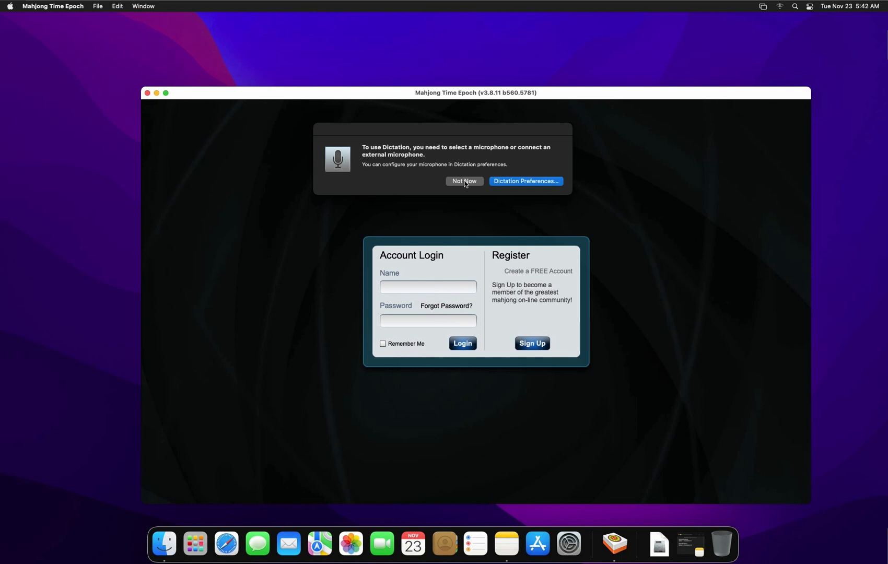
left_click(464, 182)
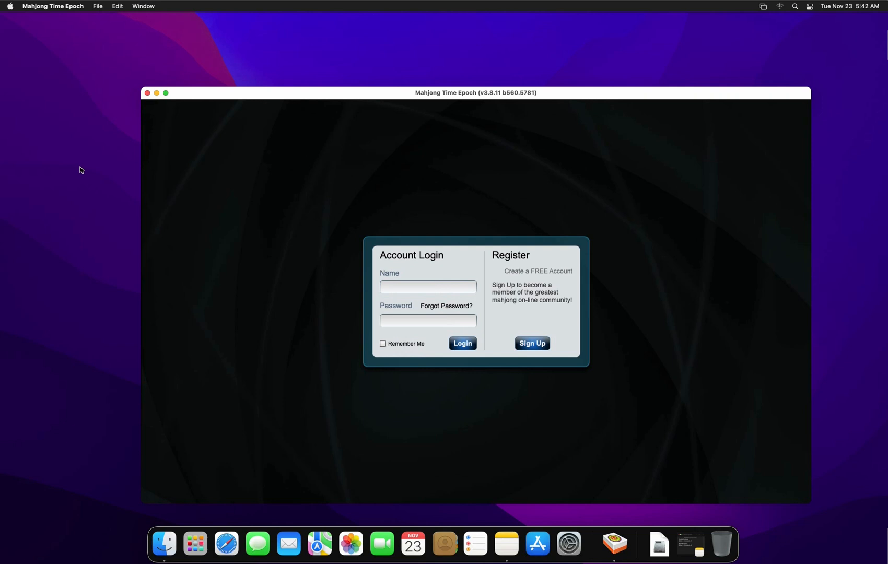
mouse_move(11, 7)
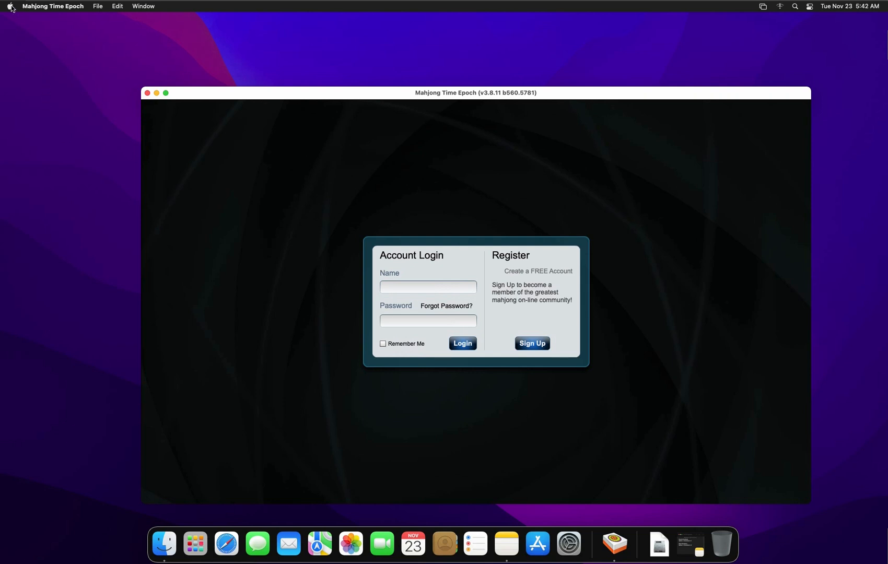
Open System Preferences and go to Keyboard > Shortcuts > App Shortcuts
left_click(11, 6)
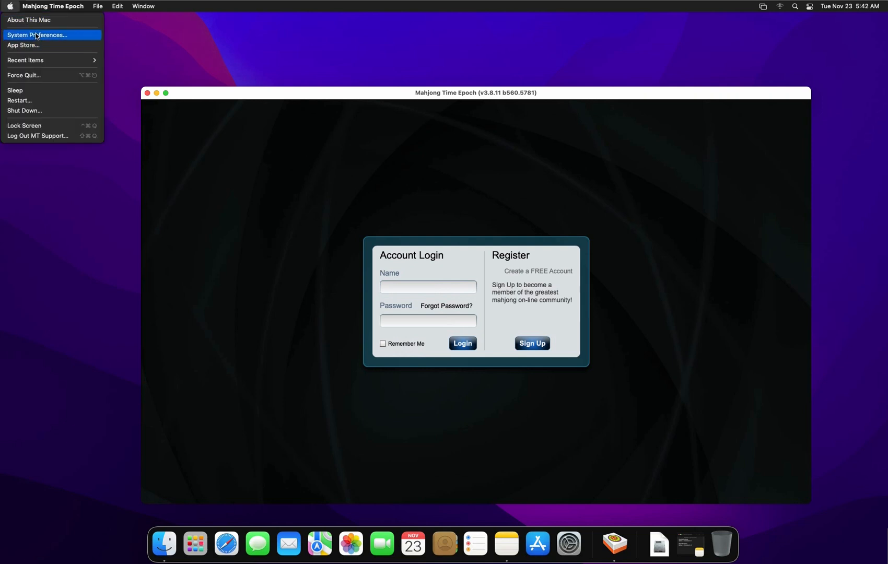
left_click(38, 35)
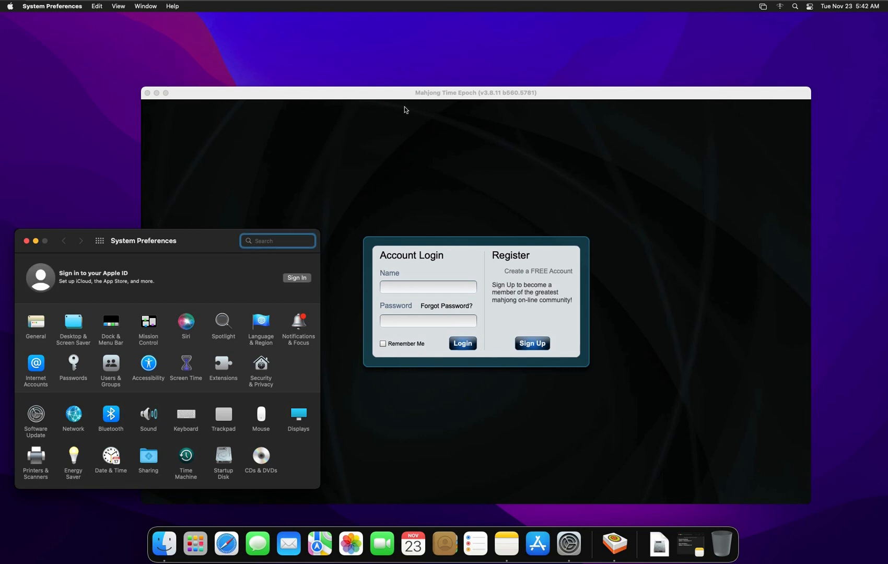
mouse_move(334, 146)
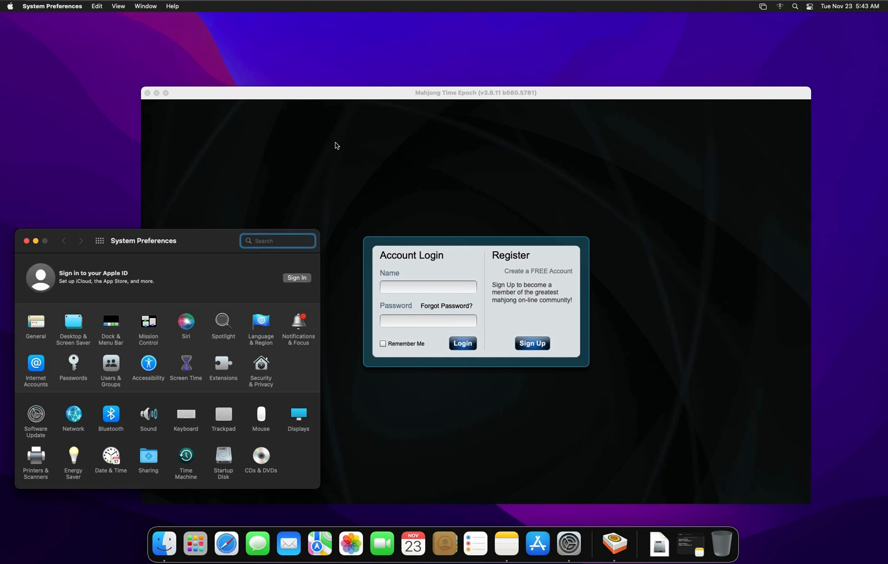
left_click(186, 415)
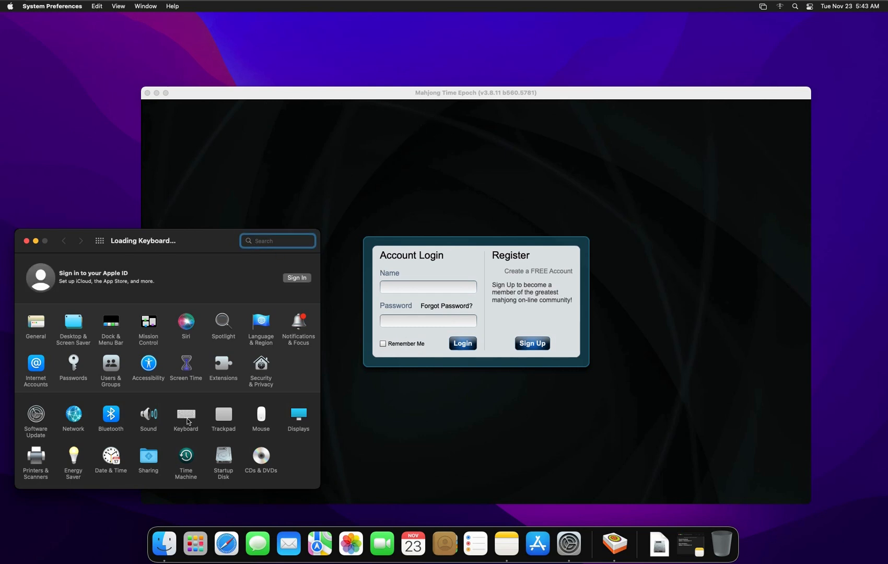
left_click(185, 416)
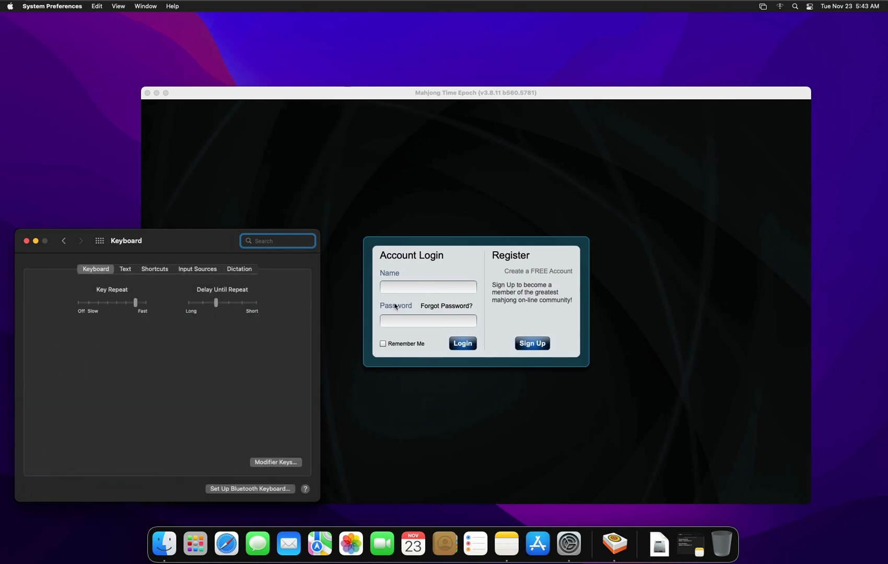
left_click(154, 268)
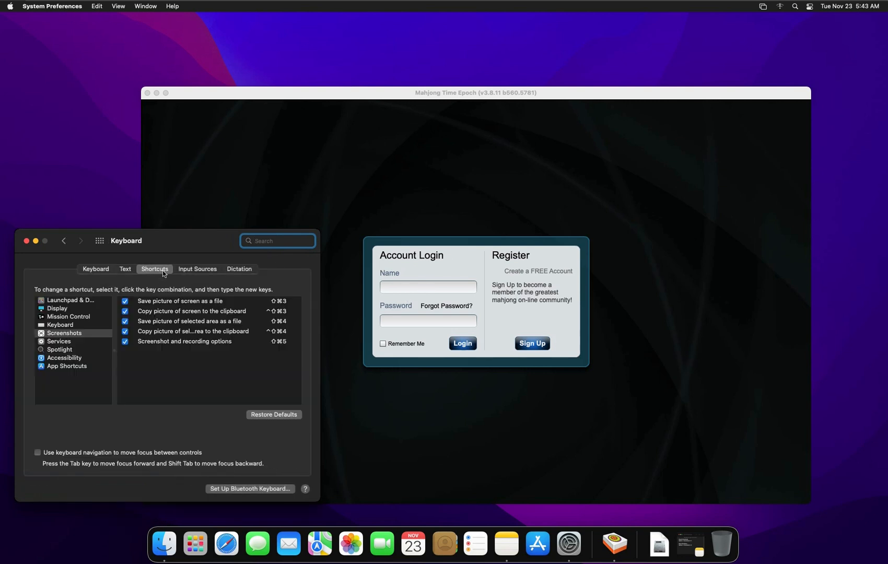
mouse_move(61, 376)
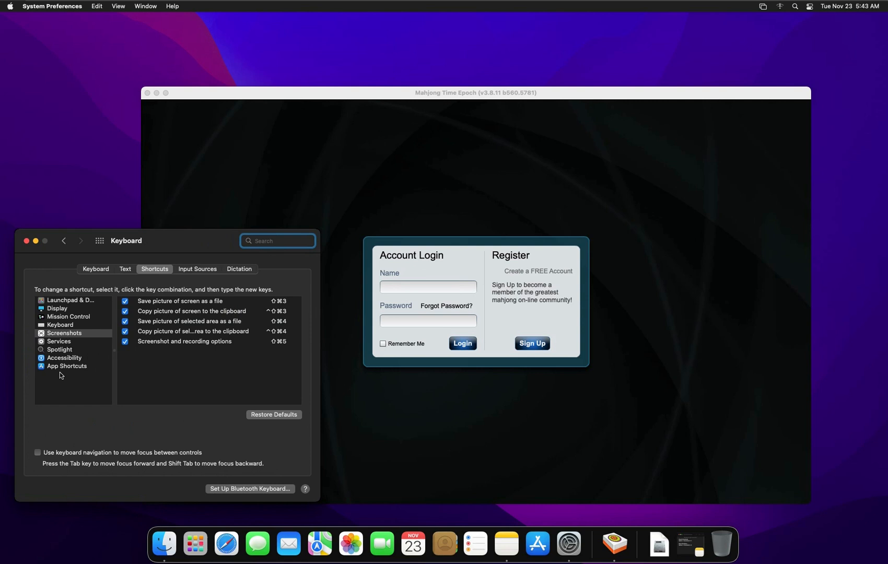
left_click(67, 367)
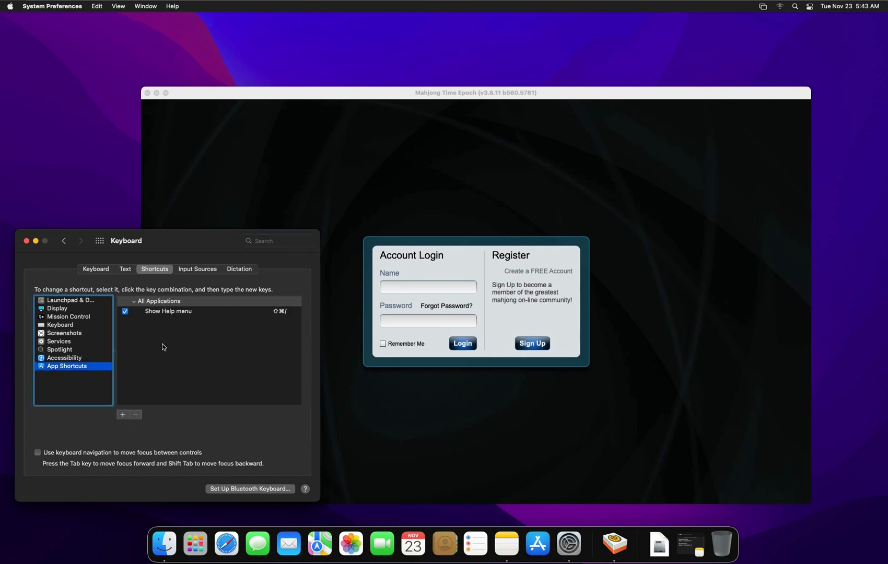
Select the All Applications group, then return to the App Shortcuts list
left_click(158, 300)
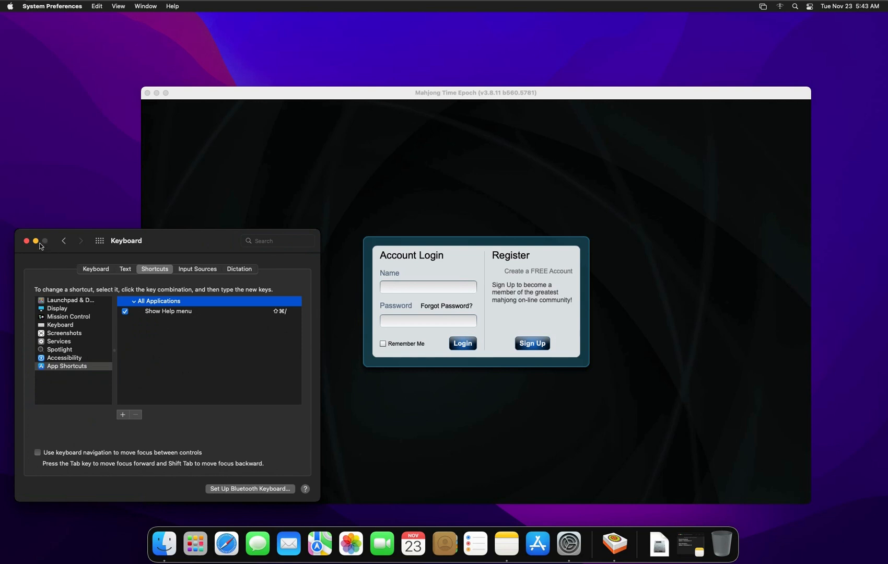
mouse_move(65, 242)
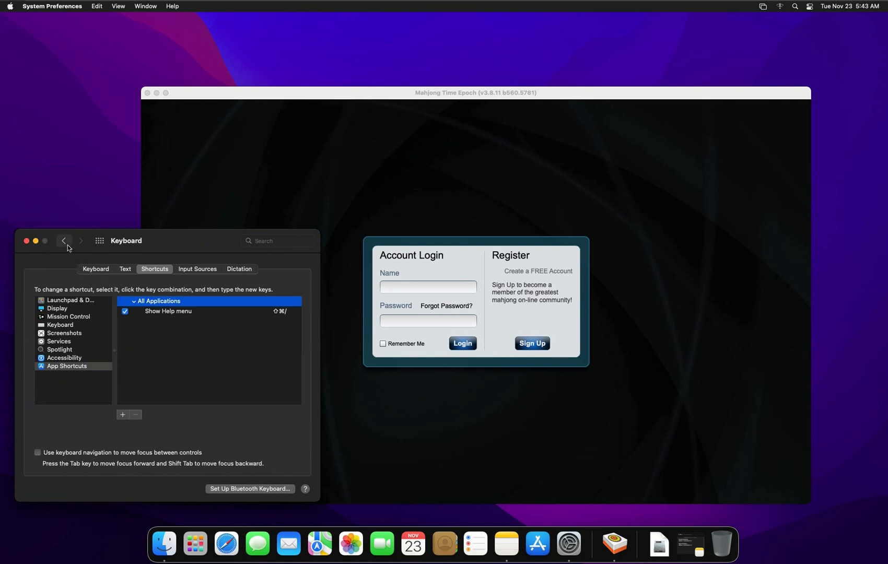
left_click(65, 240)
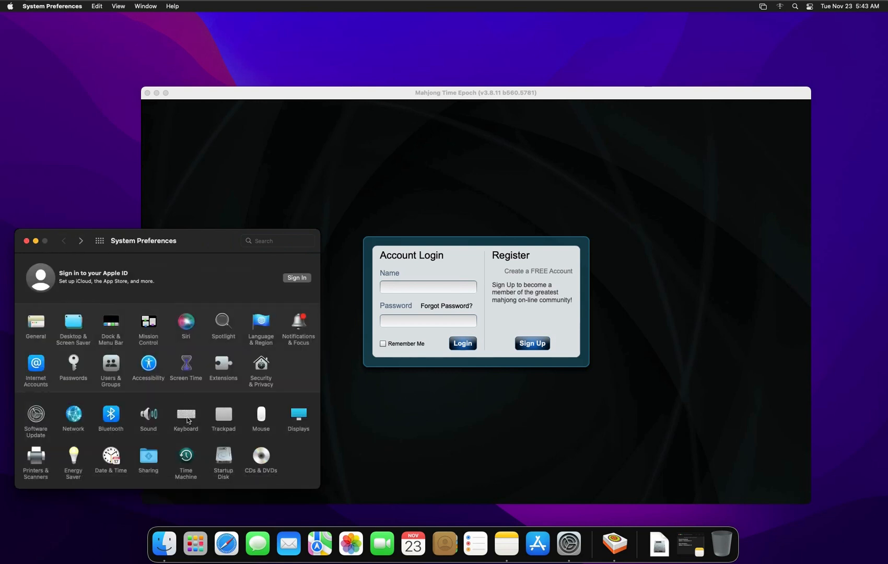
left_click(186, 415)
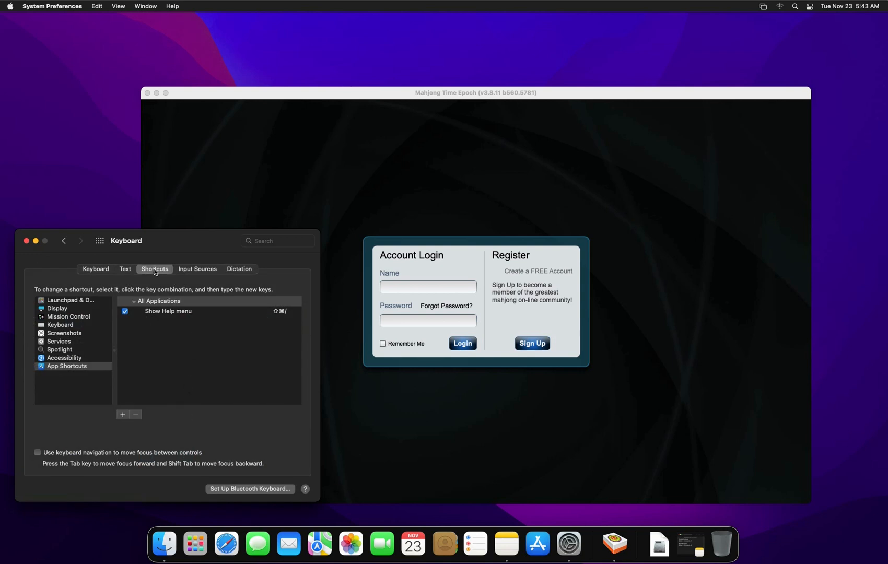
mouse_move(99, 315)
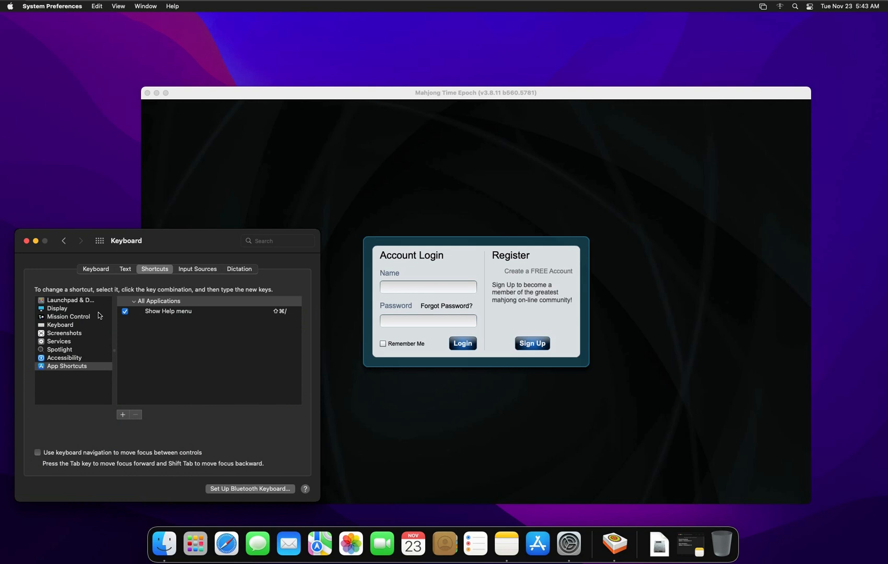
left_click(67, 367)
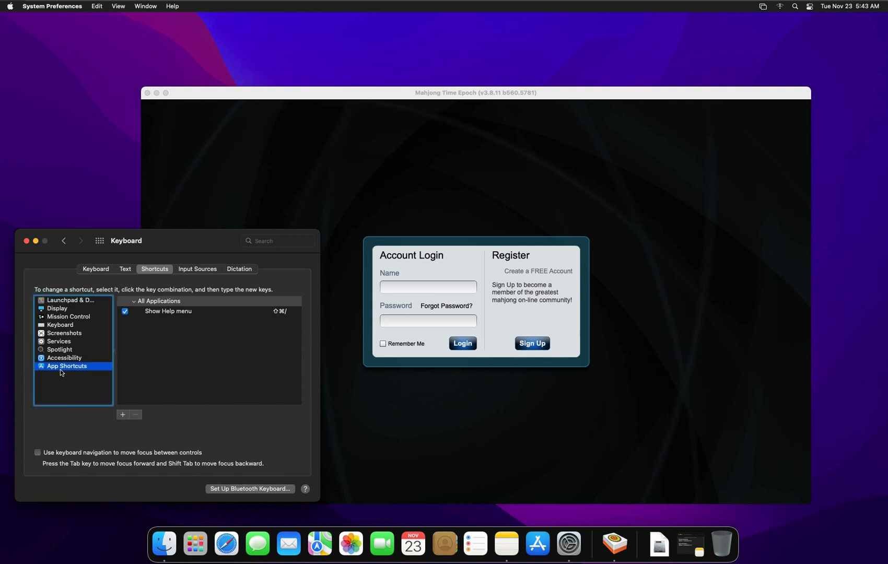
mouse_move(70, 365)
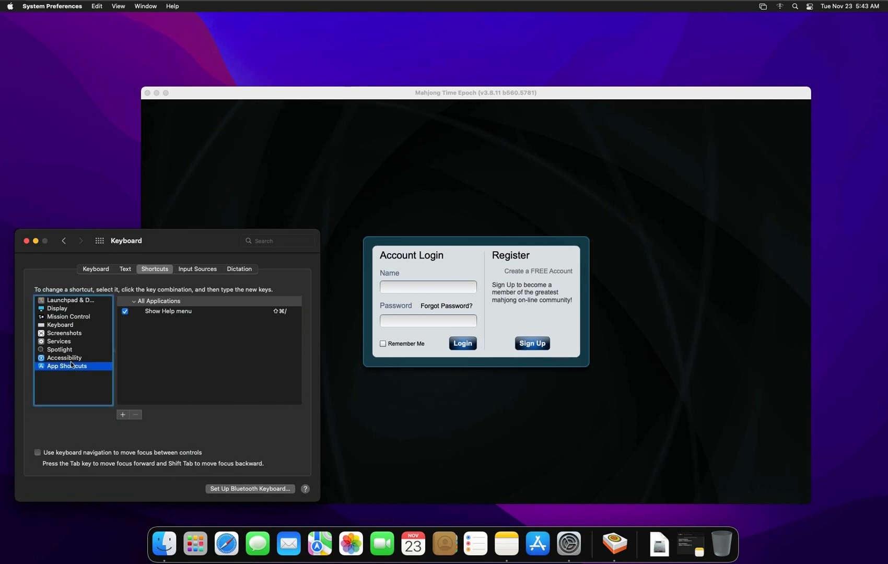
Start a new app shortcut targeting Mahjong Time Epoch
left_click(122, 415)
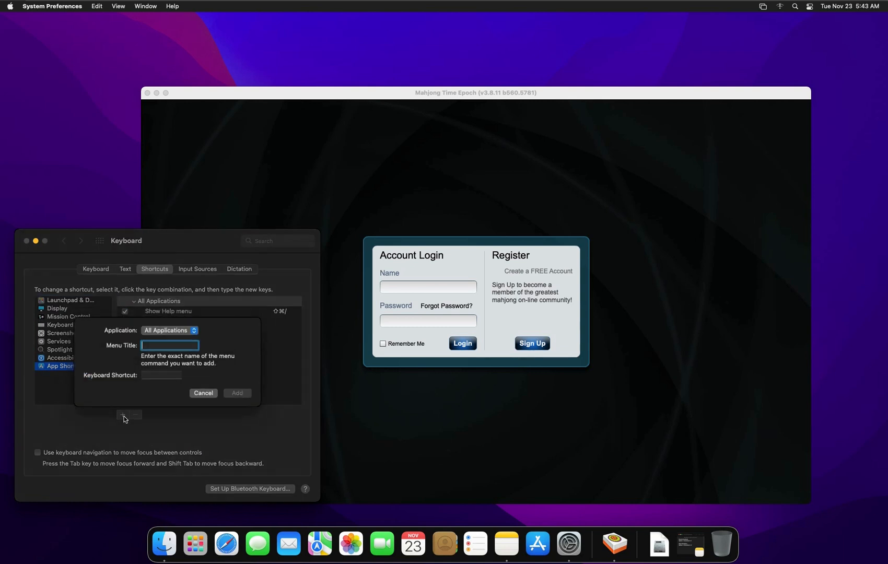
left_click(170, 330)
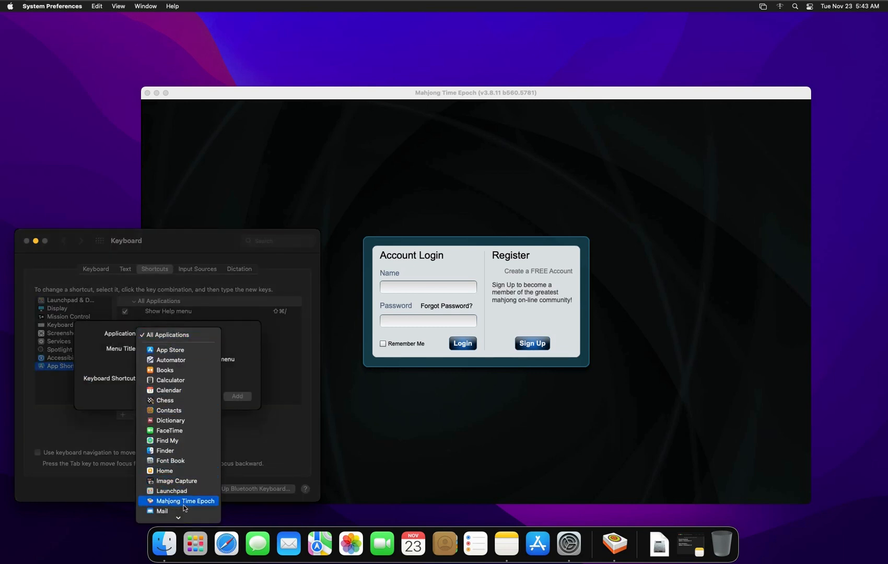
left_click(184, 501)
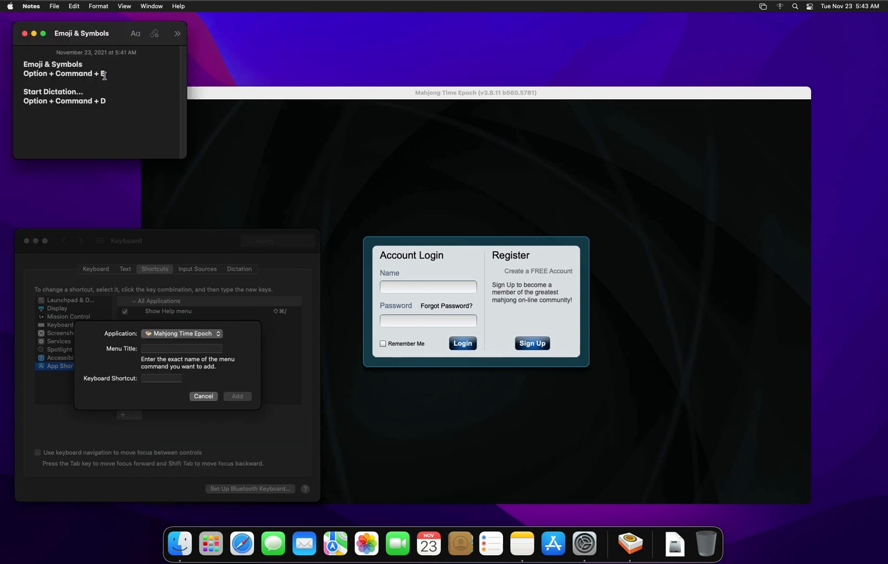
Copy 'Emoji & Symbols' from the note as menu title, record Control-Shift-E, and add
double_click(52, 64)
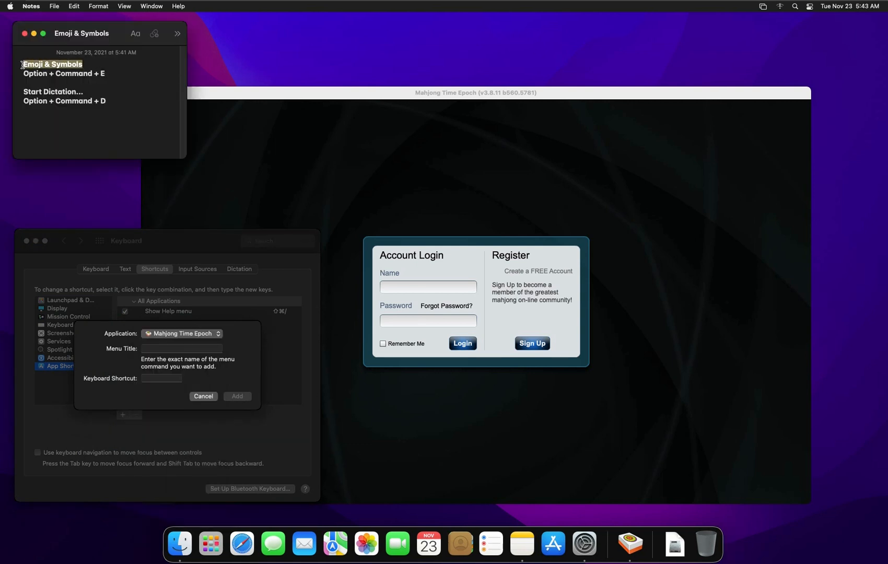
right_click(53, 63)
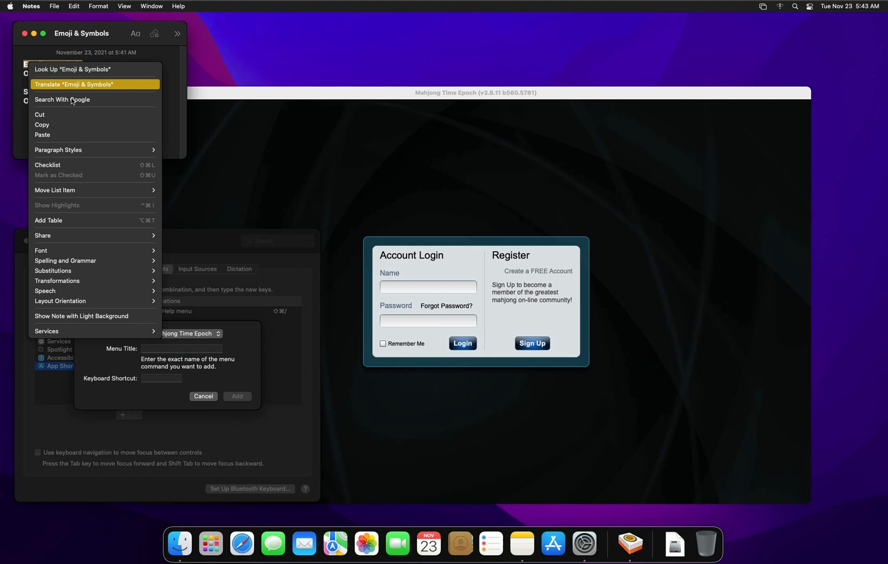
left_click(95, 184)
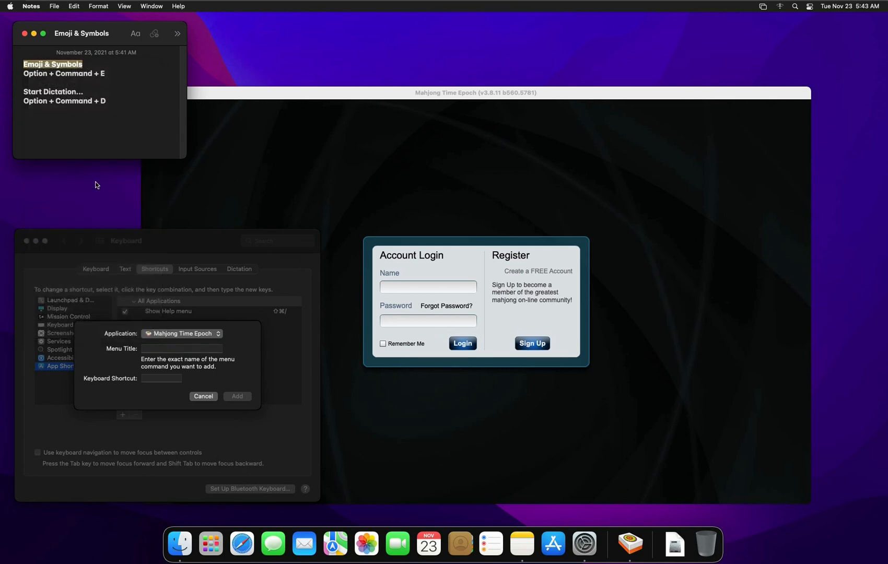
right_click(161, 349)
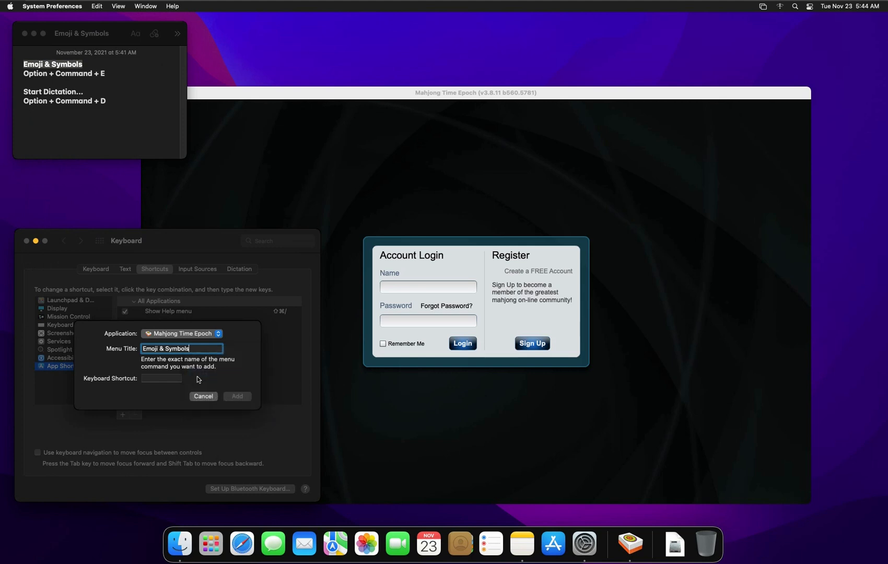
mouse_move(120, 133)
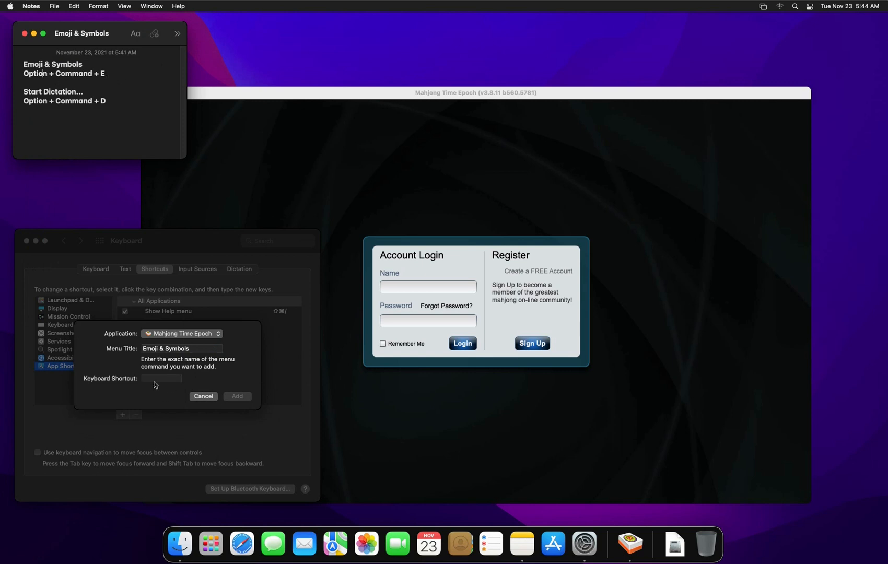
left_click(161, 377)
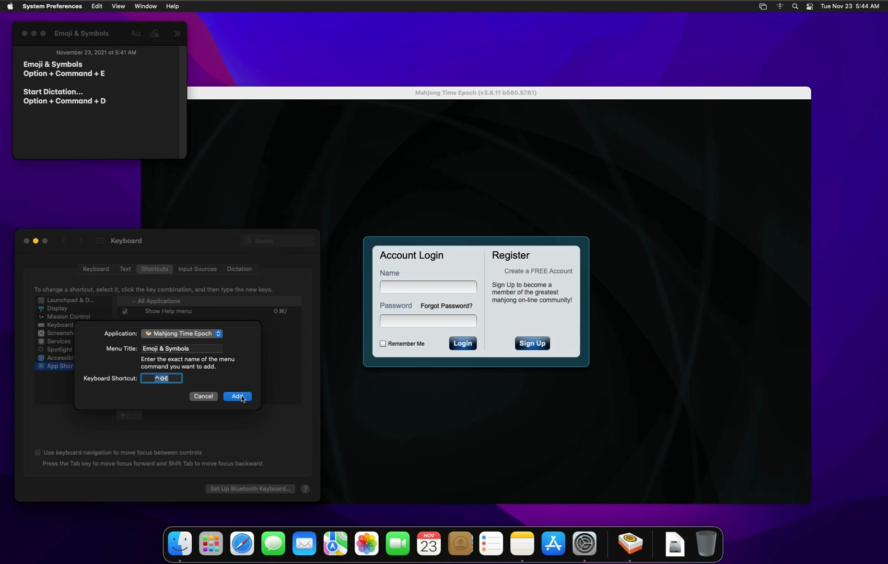
left_click(237, 396)
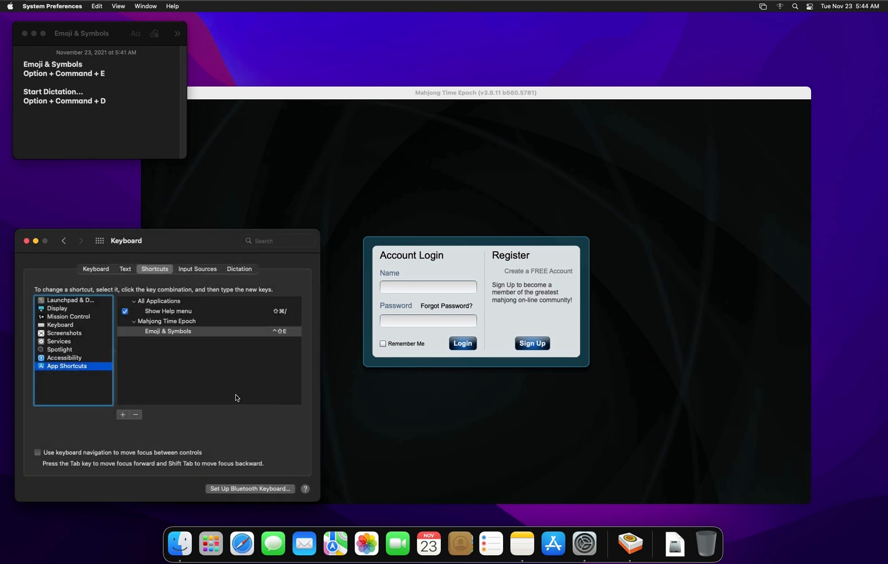
mouse_move(182, 408)
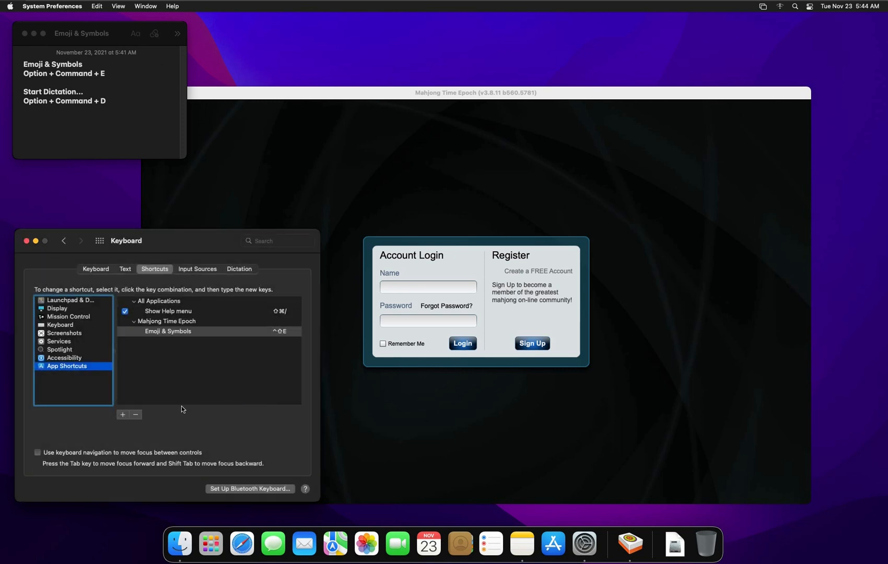
Add a Mahjong Time Epoch shortcut titled 'Start Dictation...' from Notes with Control-Shift-D
left_click(122, 414)
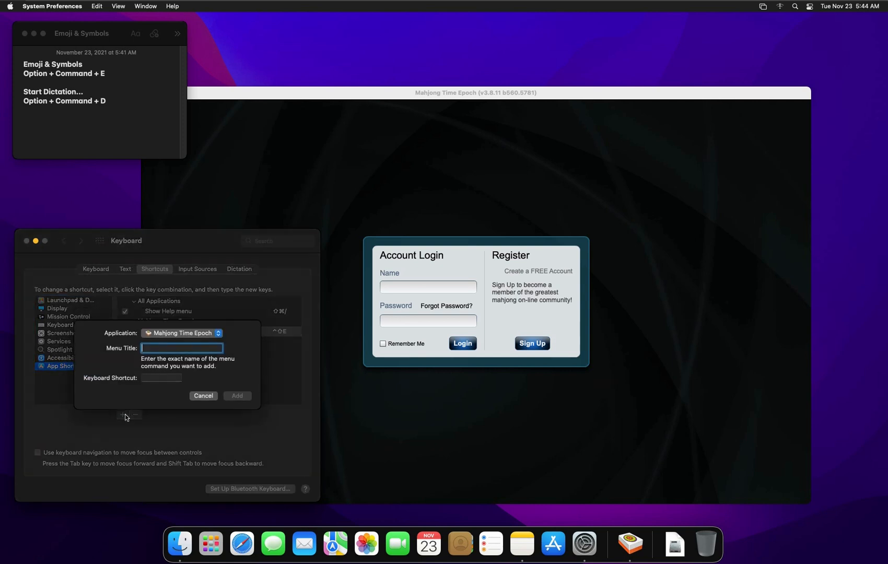
mouse_move(174, 353)
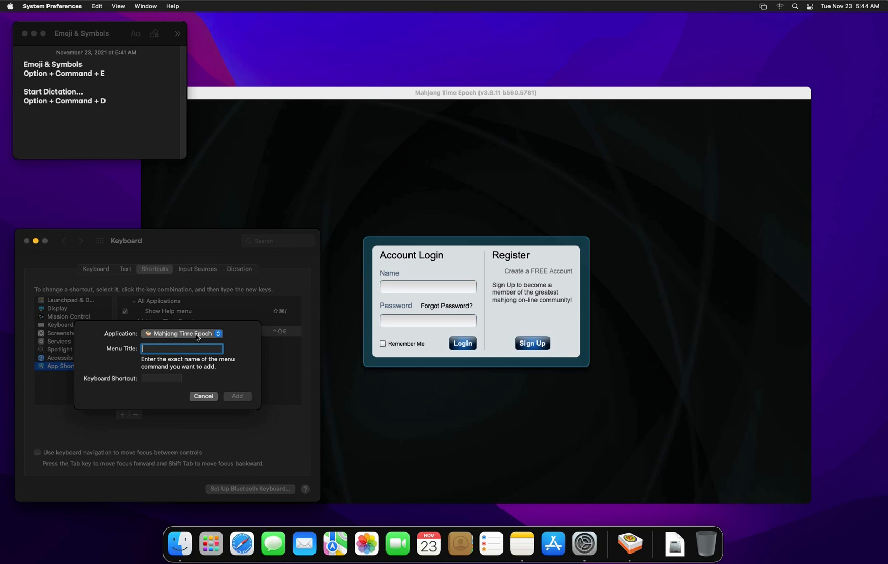
mouse_move(119, 159)
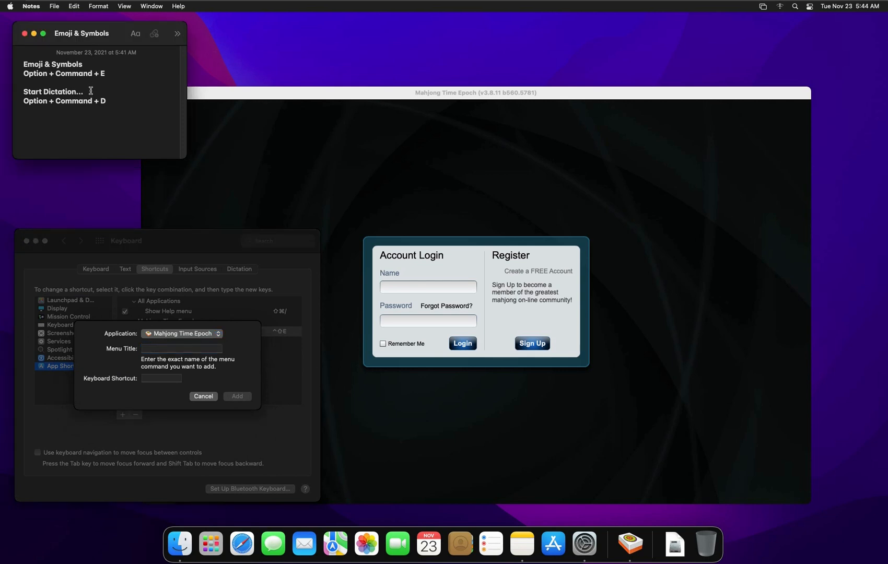
double_click(52, 92)
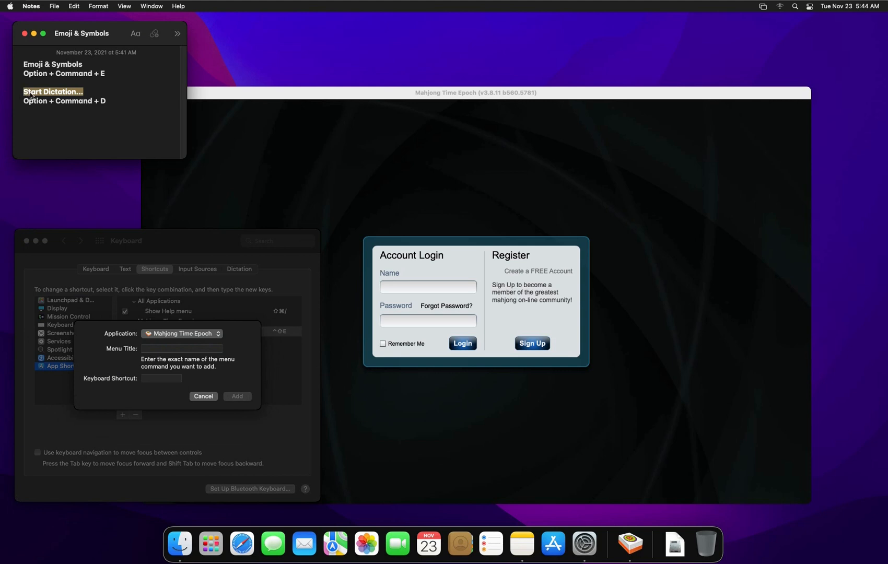
right_click(52, 92)
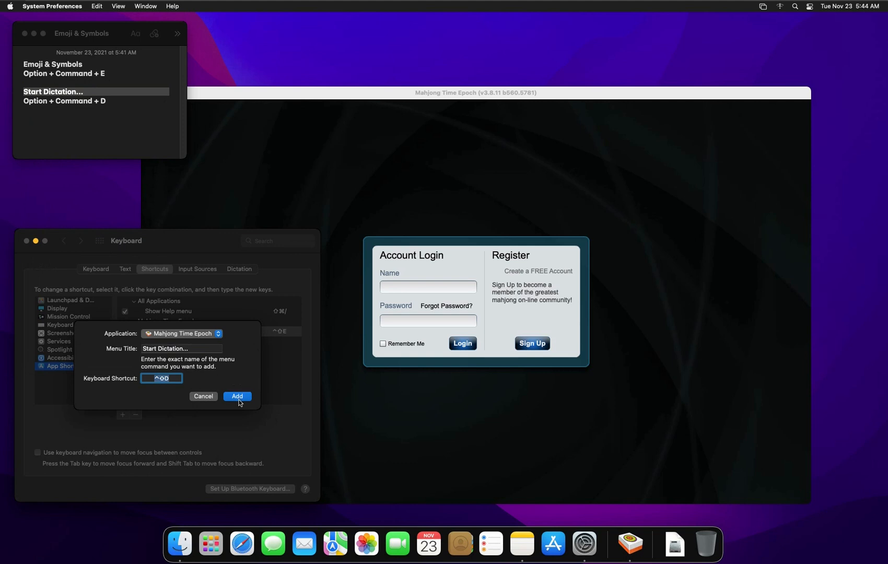
left_click(237, 396)
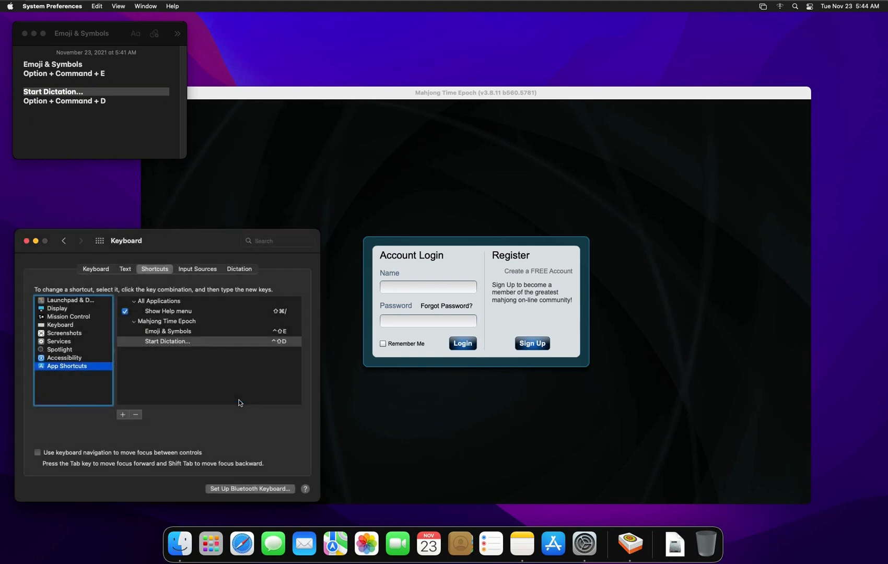
mouse_move(220, 379)
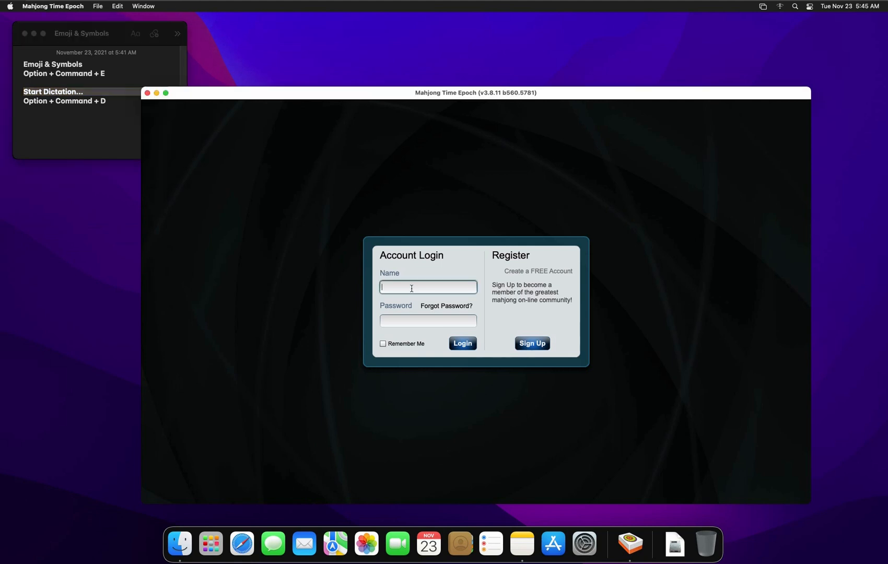
Enter 'ed' in the Account Login Name field of Mahjong Time Epoch
type("ed")
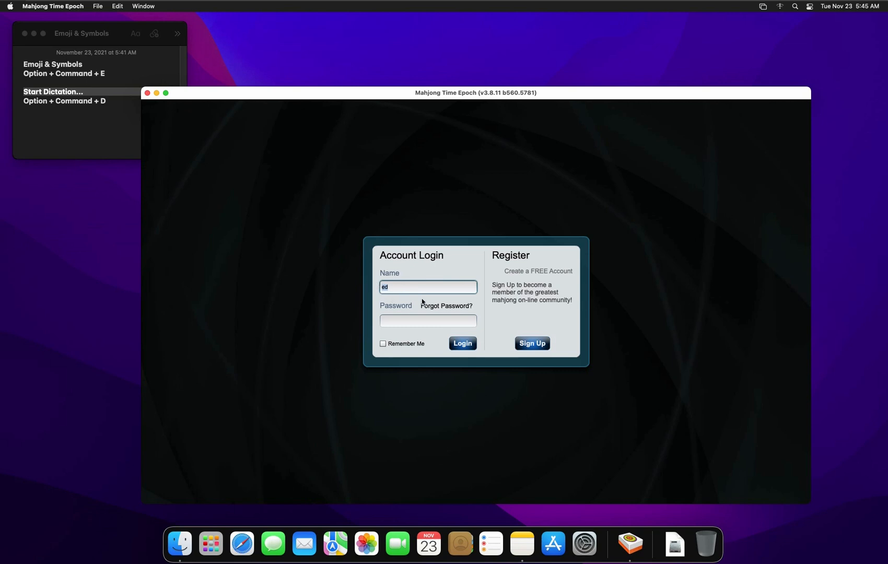
left_click(428, 287)
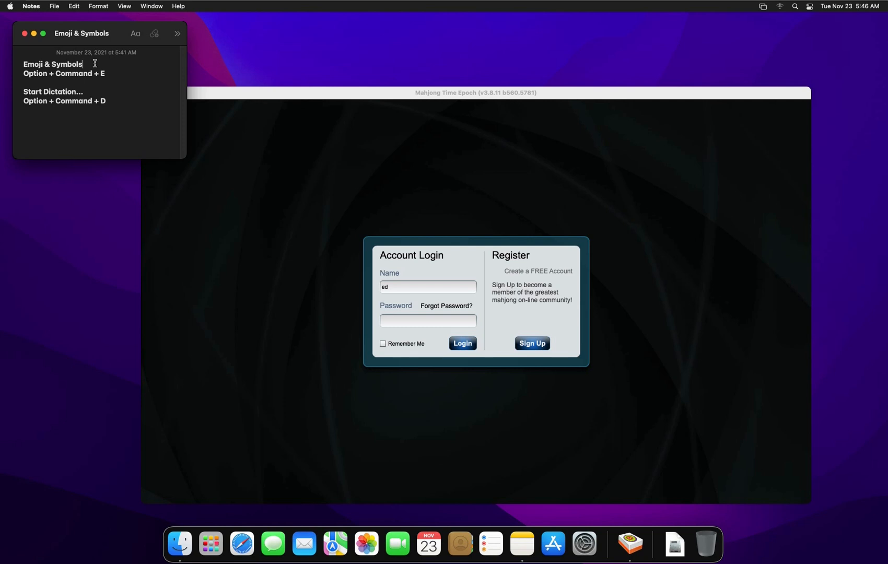
mouse_move(130, 80)
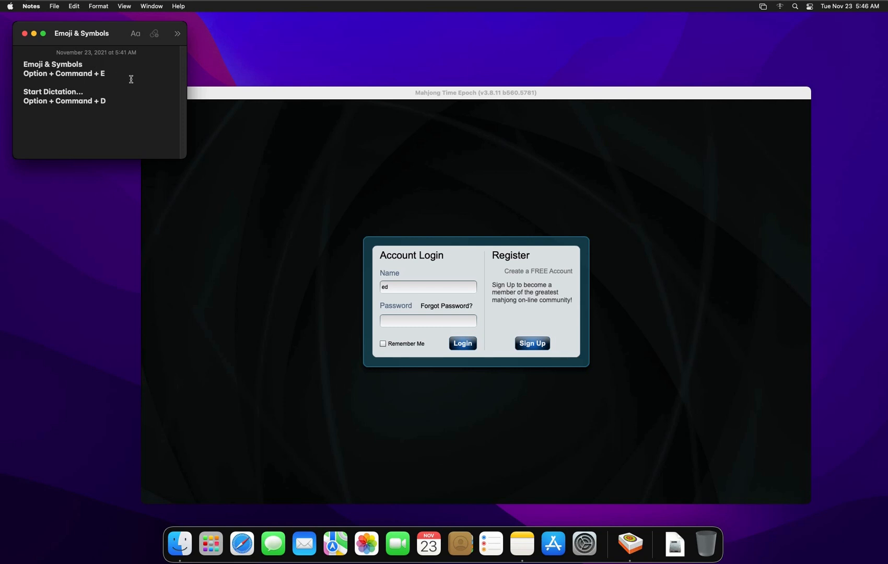